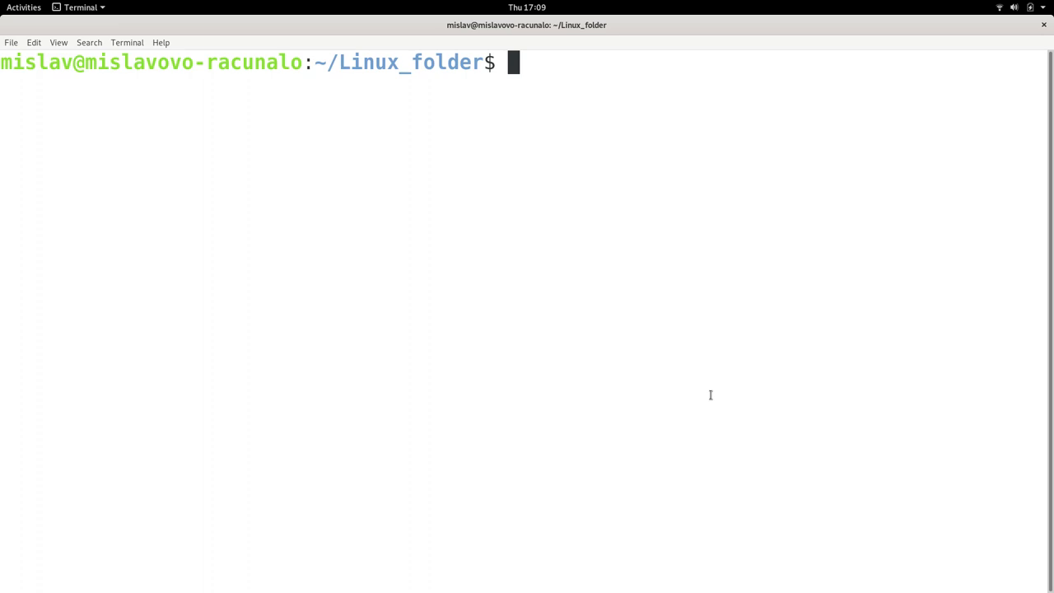
Navigate into Downloads/mendeleydesktop-1.19.4-linux-x86_64/bin and list its contents
type("cd")
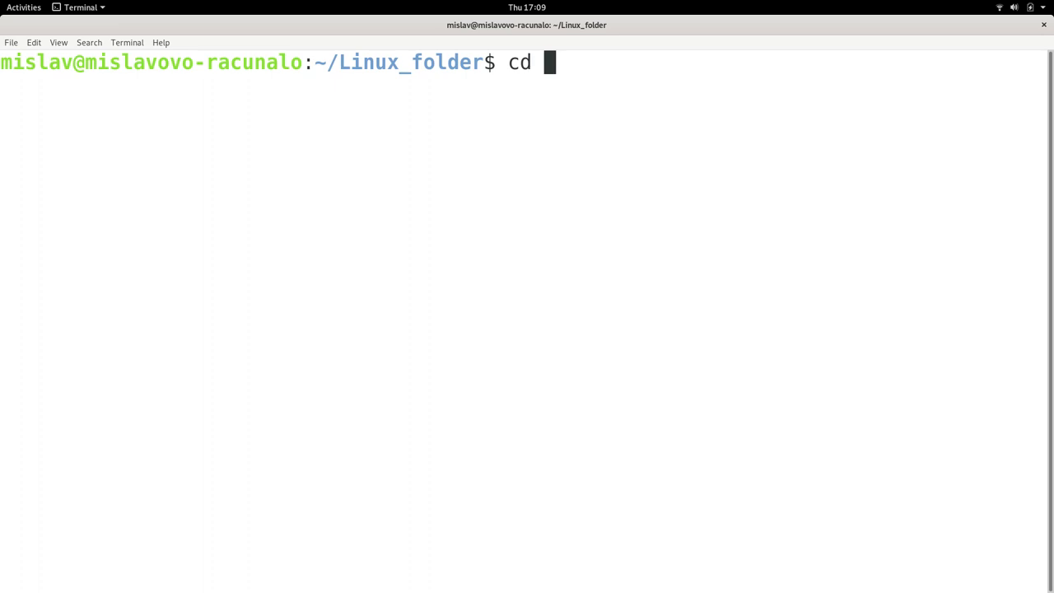
type("..")
type("c")
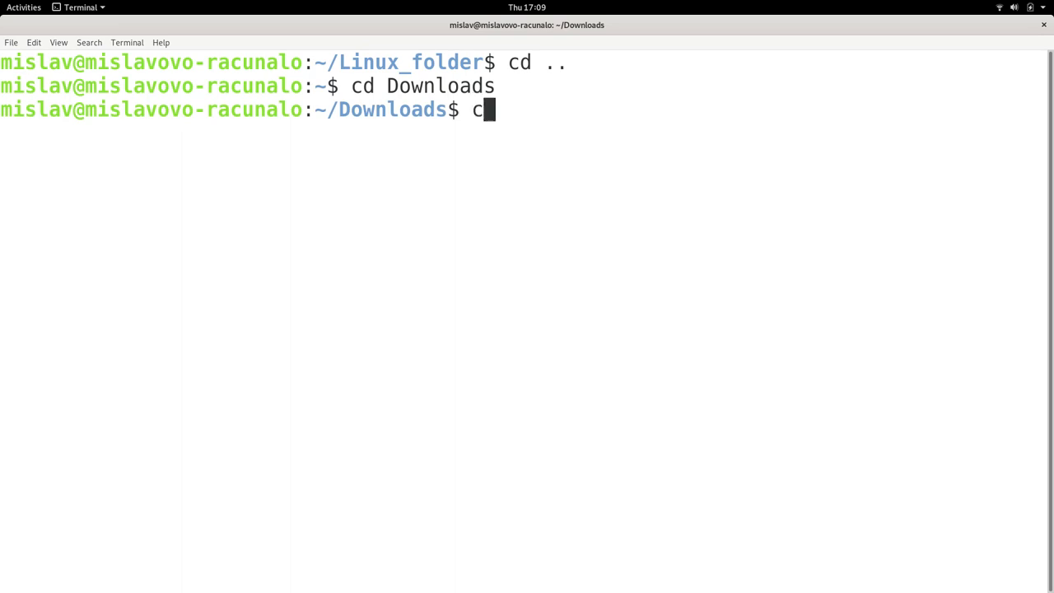
type("d mendeleydesktop-1.19.4-linux-x86_64/")
type("ls")
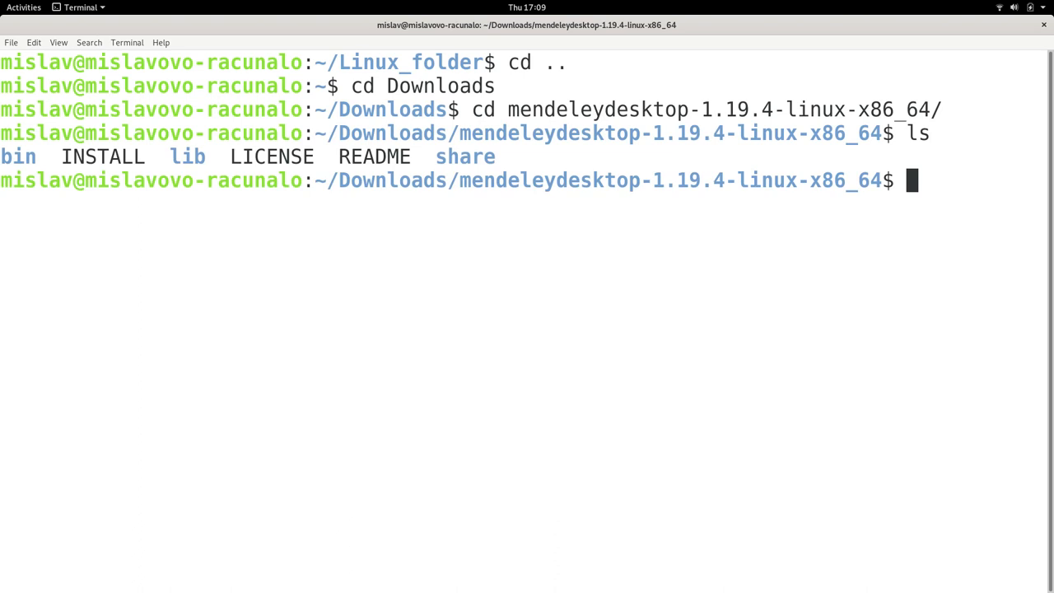
type("cd bin")
type("ls")
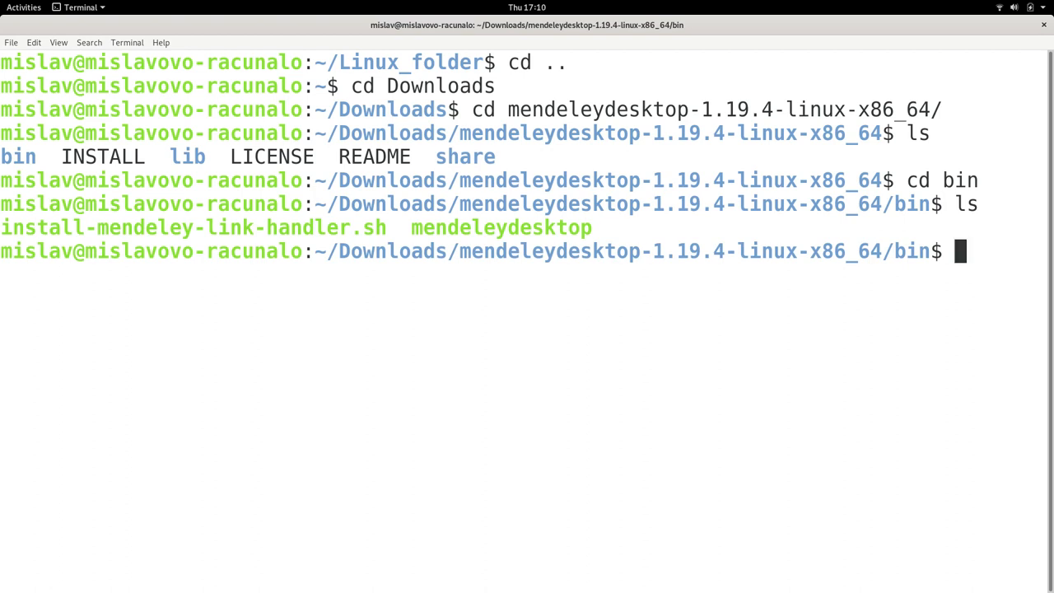
Copy the mendeleydesktop file name by selecting it, then list the bin folder again with ls
double_click(501, 227)
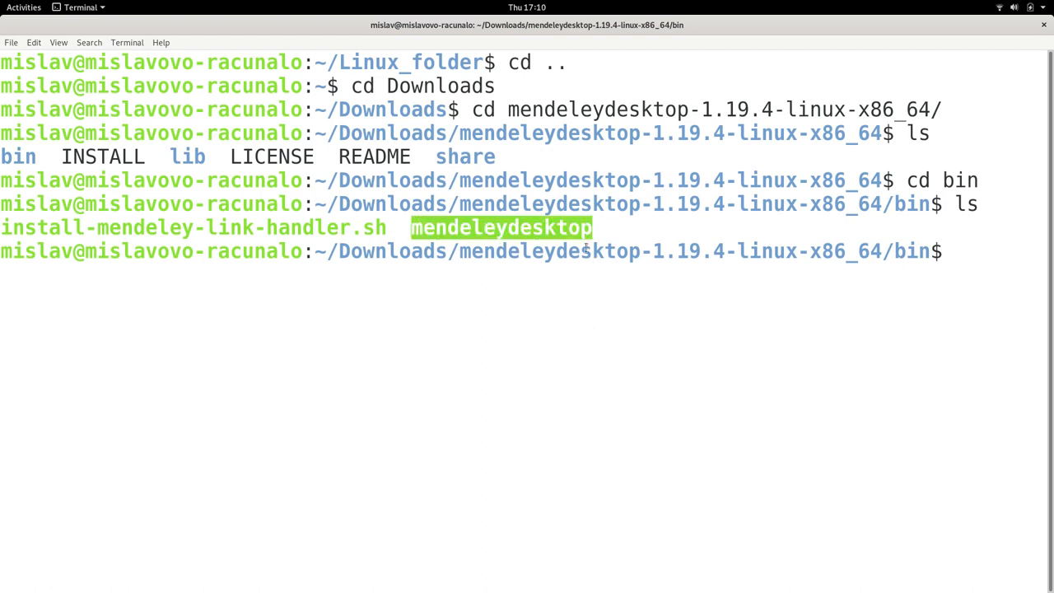
left_click(667, 349)
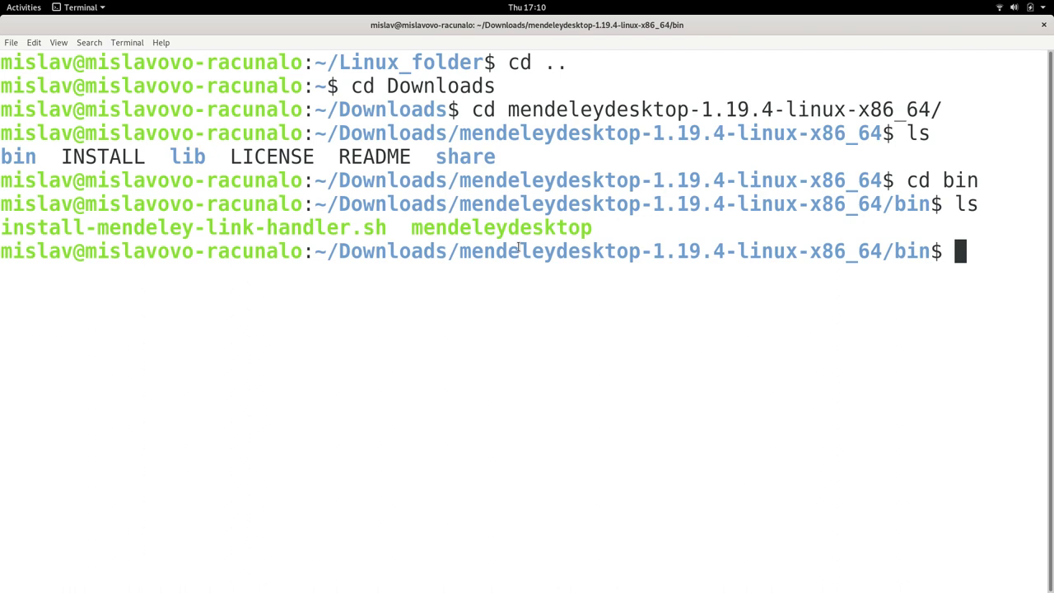
mouse_move(718, 257)
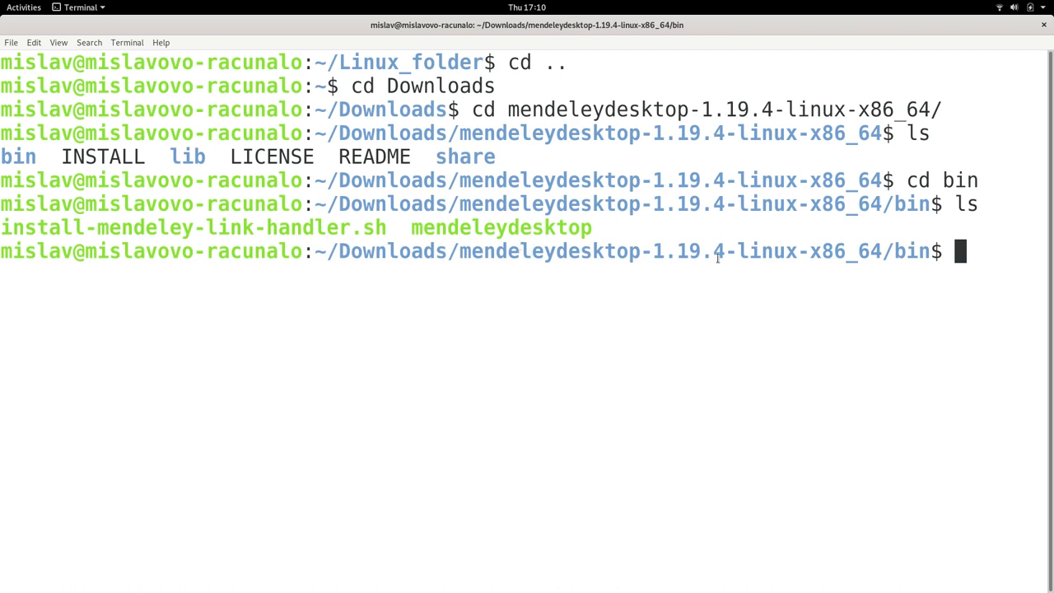
mouse_move(727, 309)
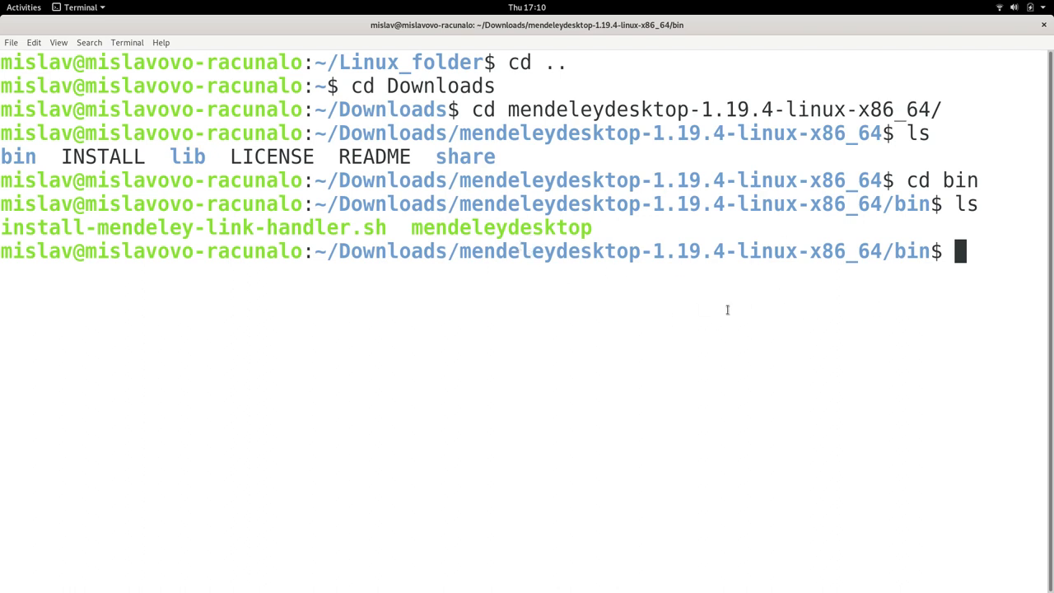
type("ls")
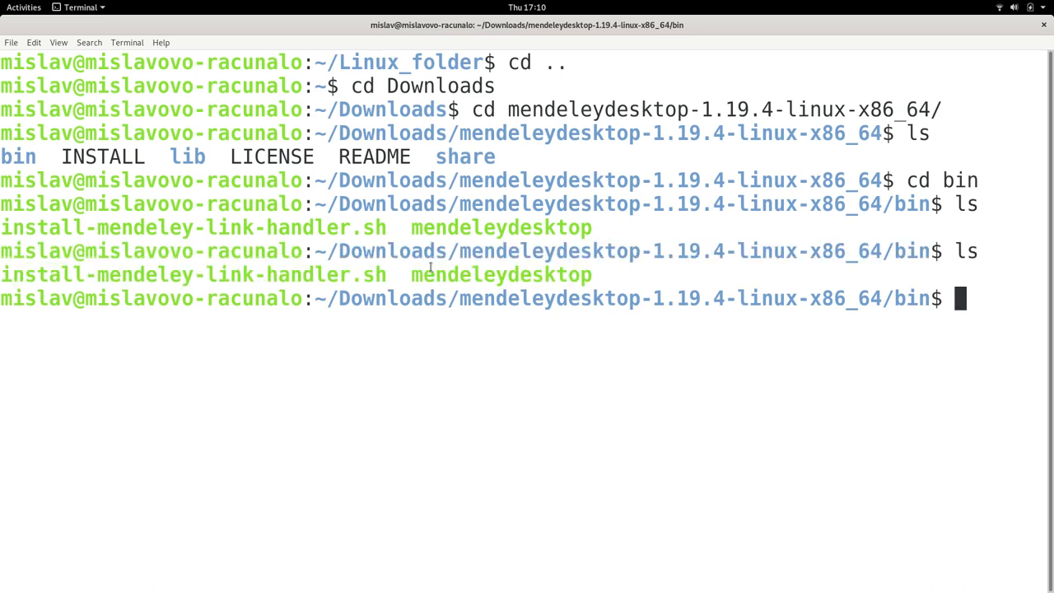
mouse_move(589, 290)
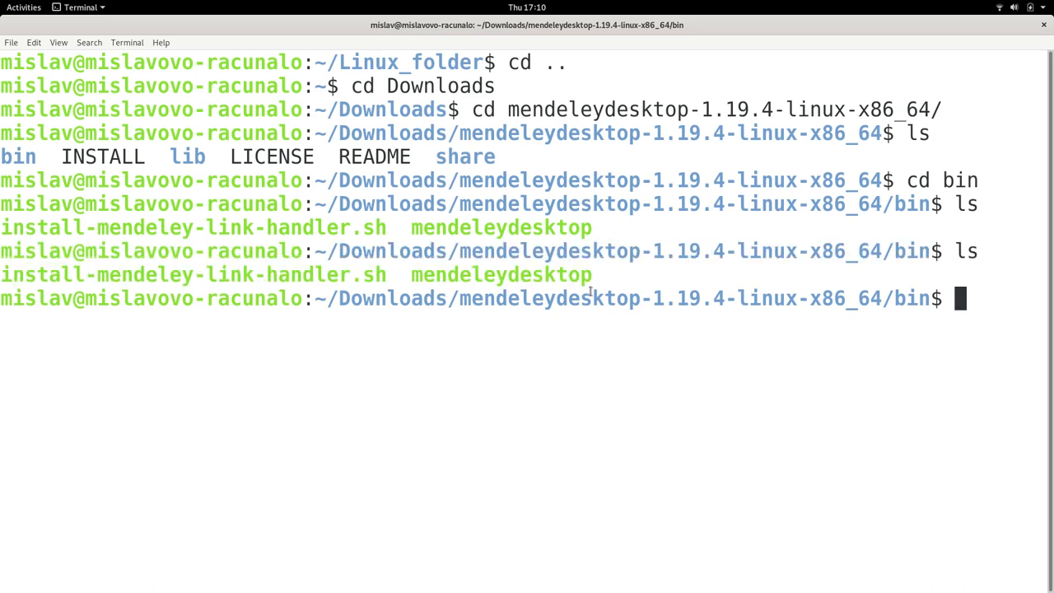
mouse_move(863, 326)
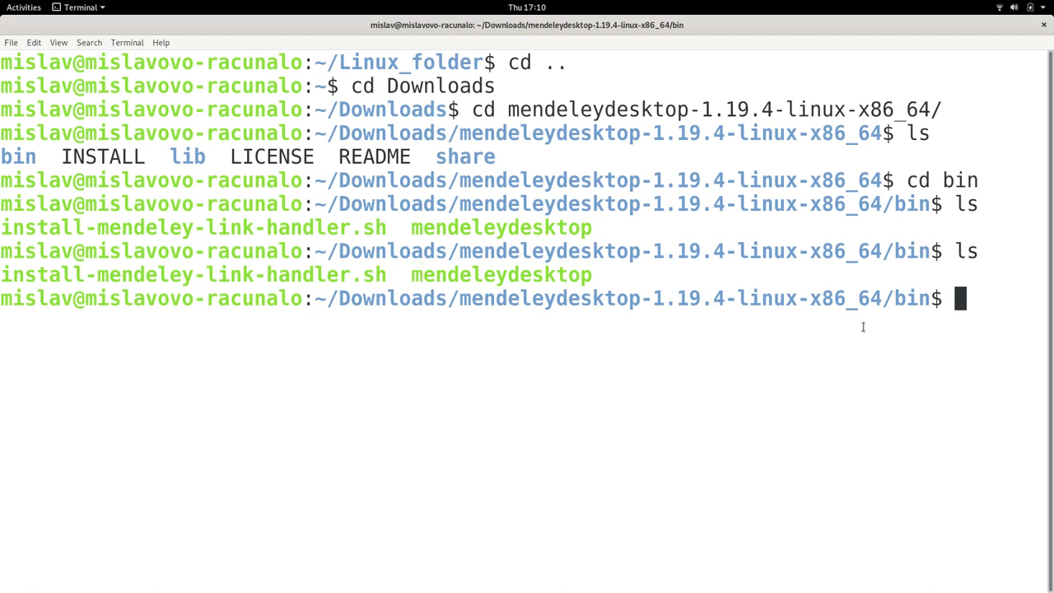
mouse_move(948, 330)
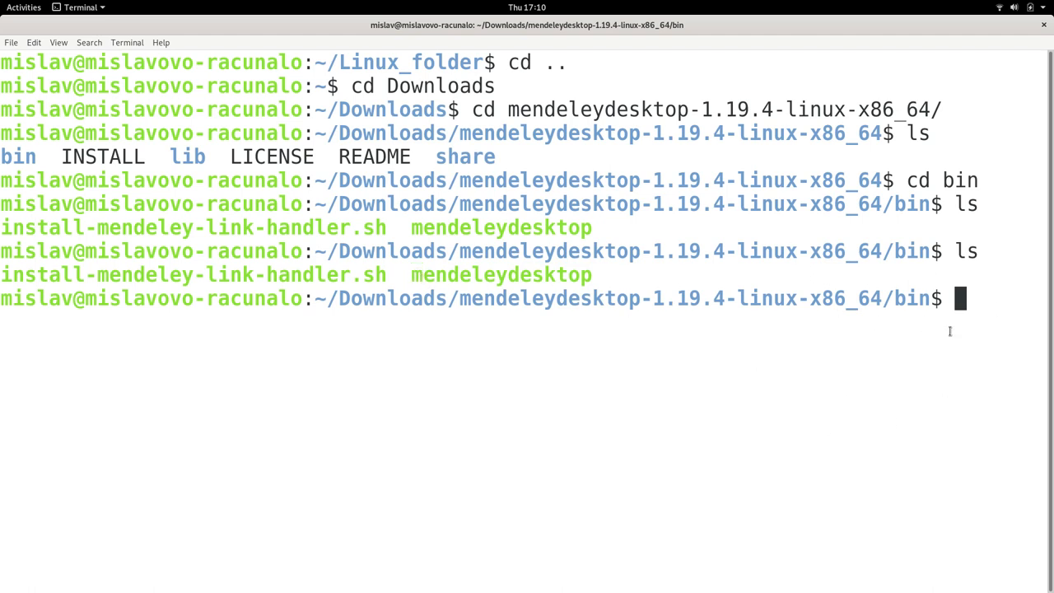
mouse_move(612, 305)
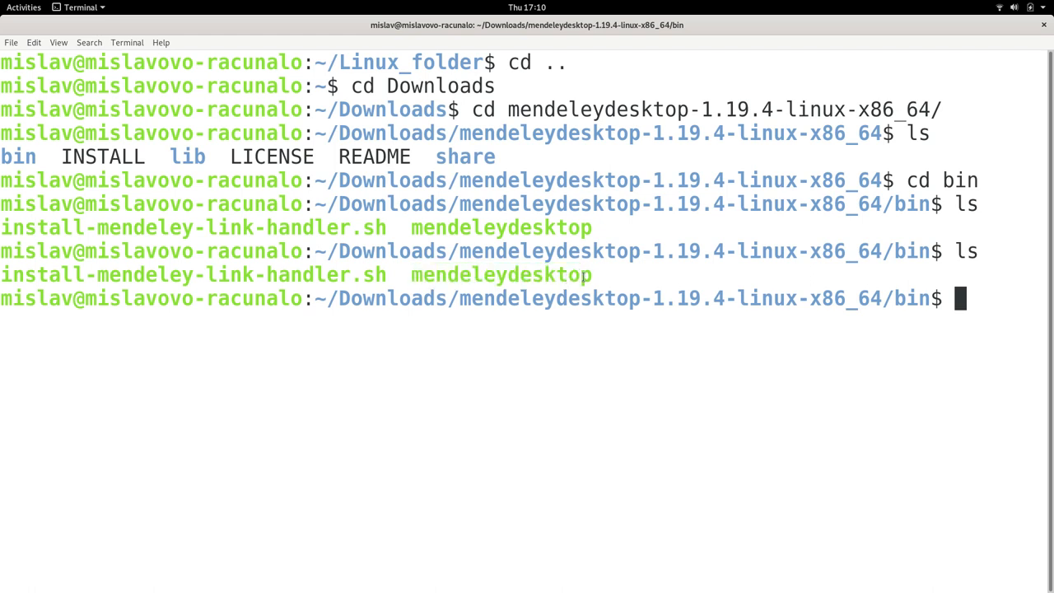
mouse_move(573, 273)
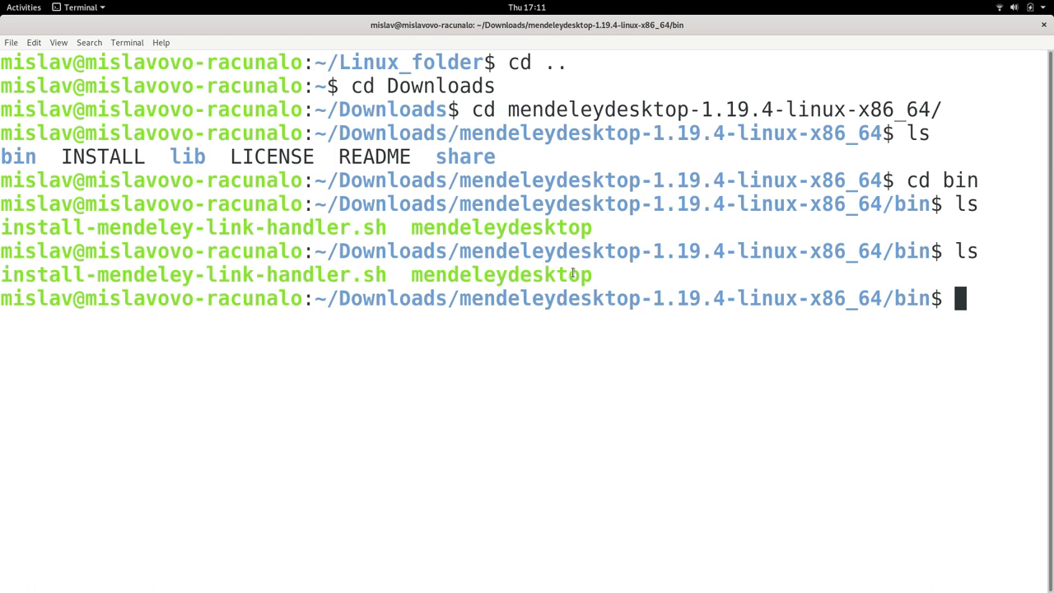
Run the misspelled ./mendelydesktop & in the background, getting a No such file error, and retype it
type("./mendeleydesktop")
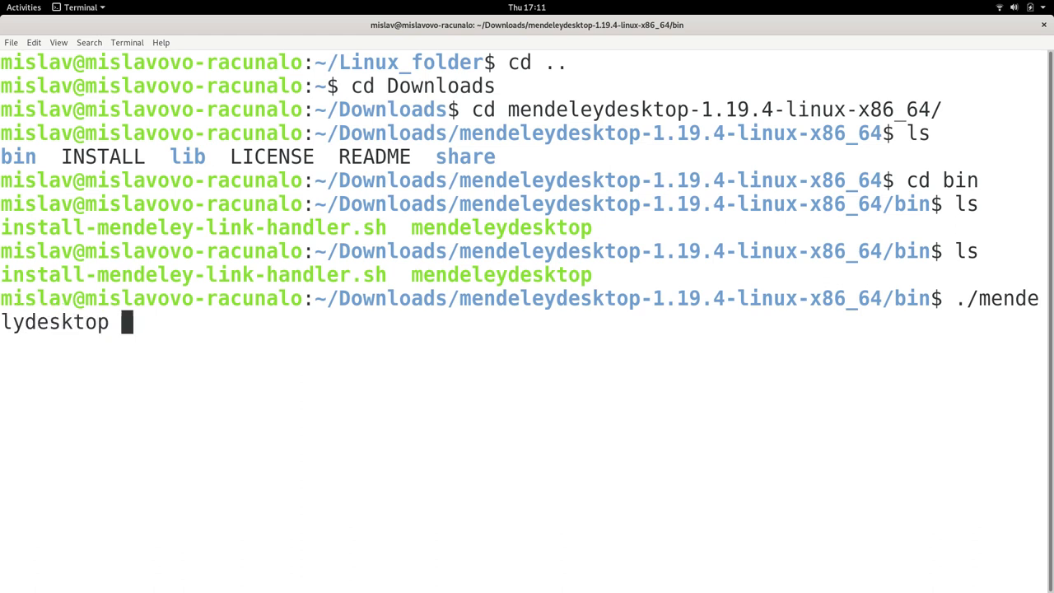
type("&")
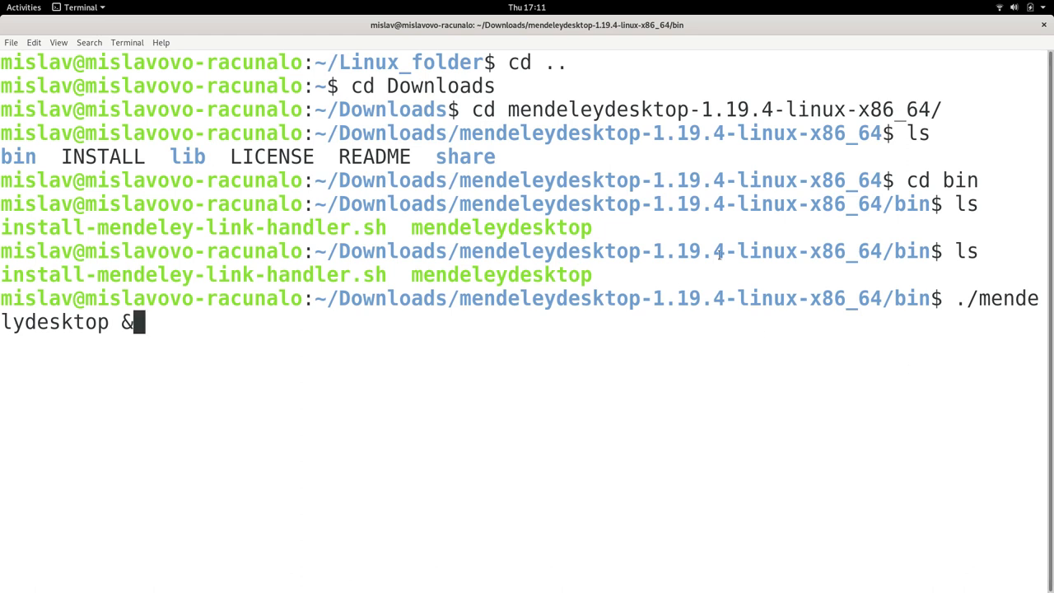
mouse_move(303, 385)
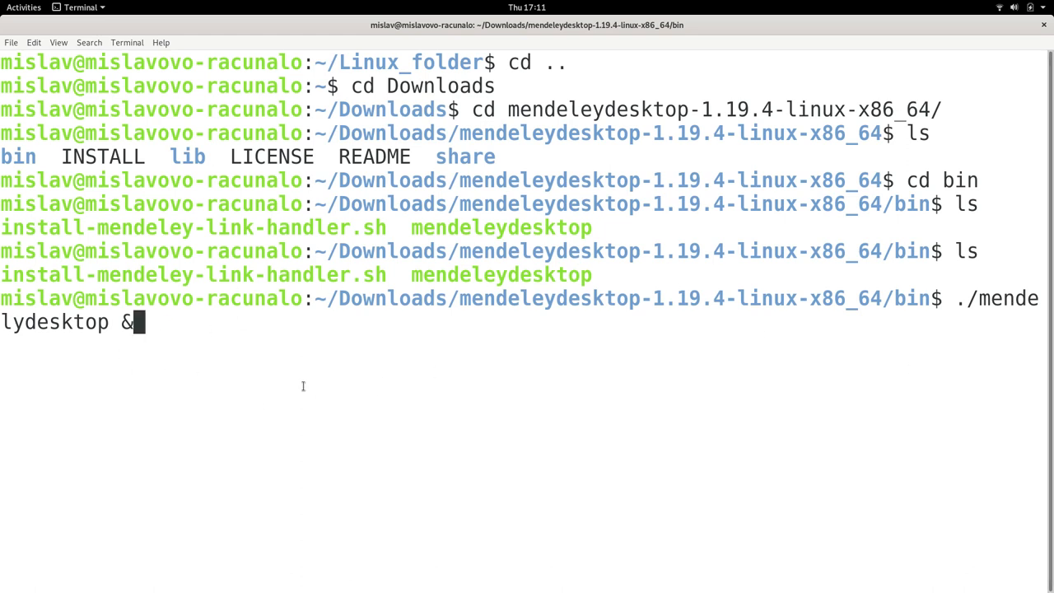
mouse_move(536, 326)
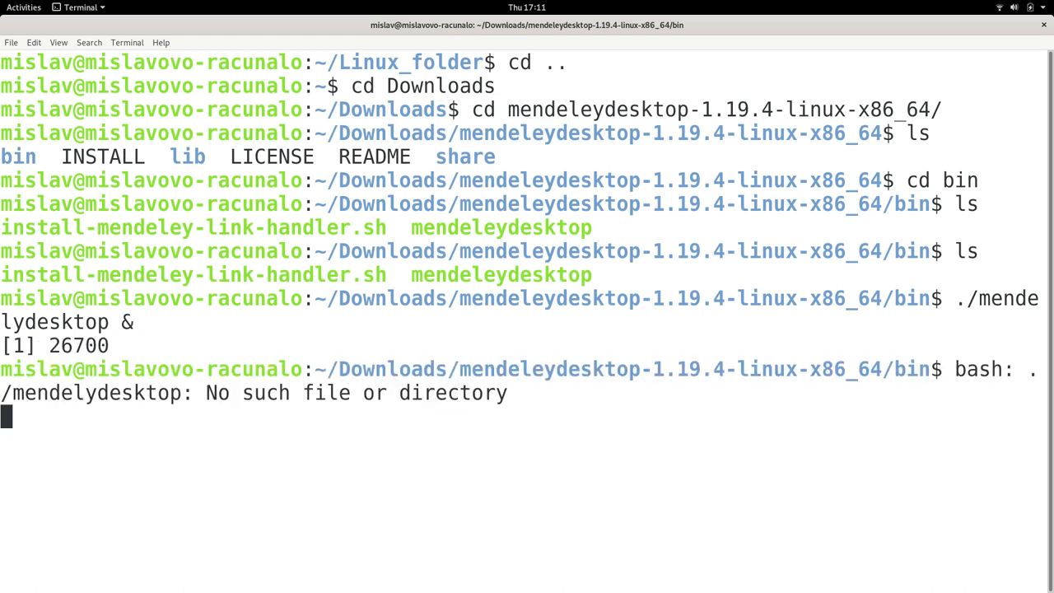
type("./mendelydesktop &")
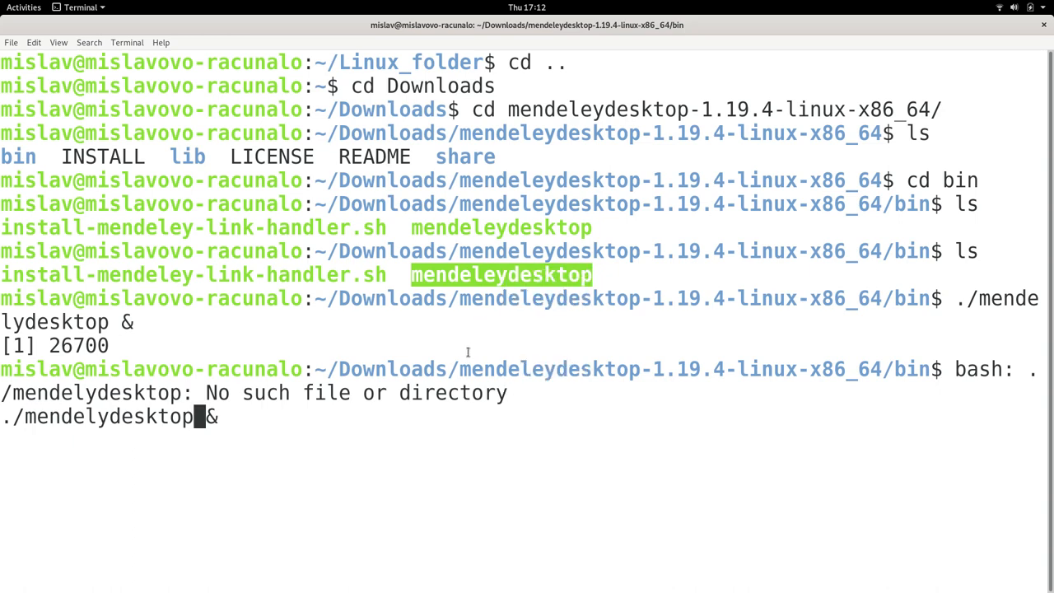
Replace the misspelled name with the pasted mendeleydesktop and launch it in the background
key("BackSpace")
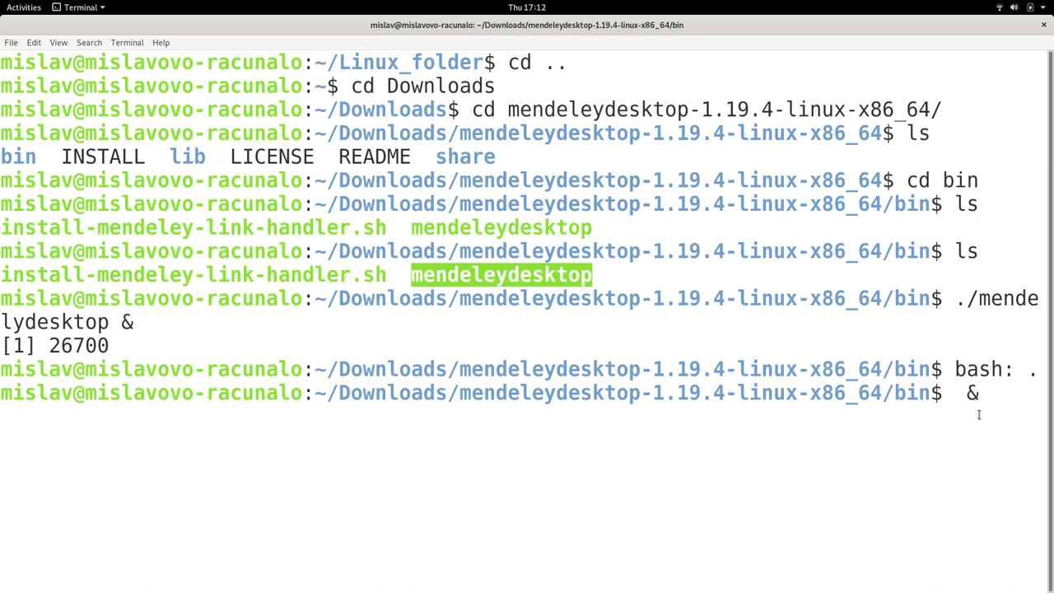
right_click(968, 396)
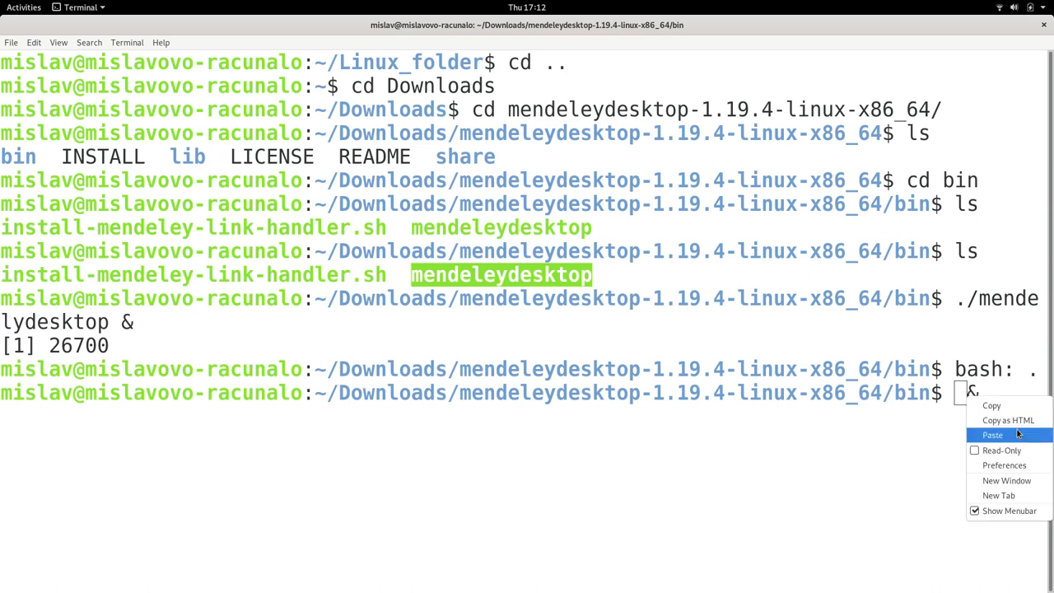
left_click(991, 434)
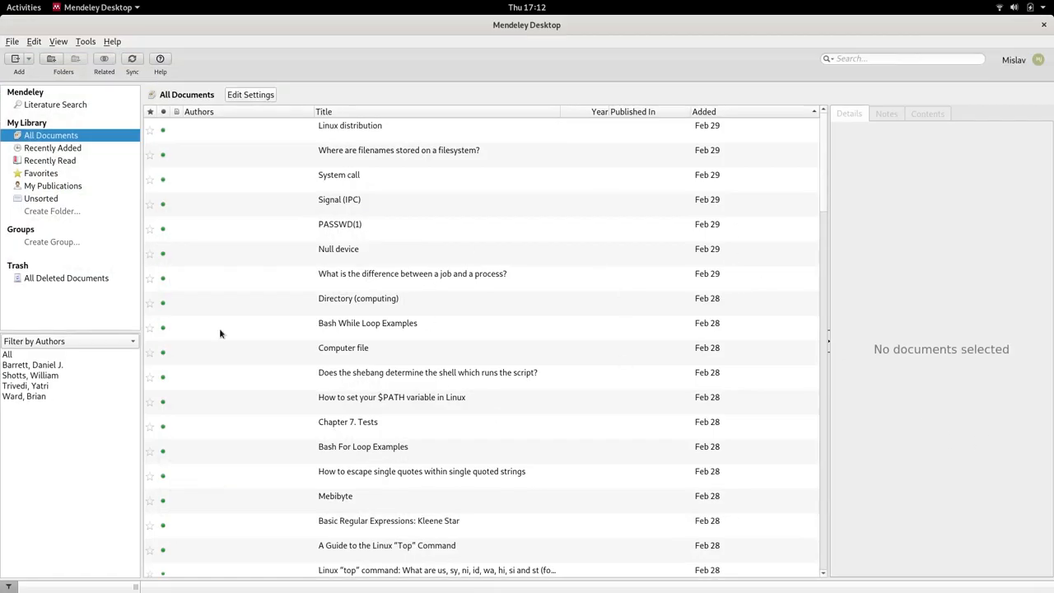
Switch back to the terminal window to review Mendeley's launch output
left_click(132, 60)
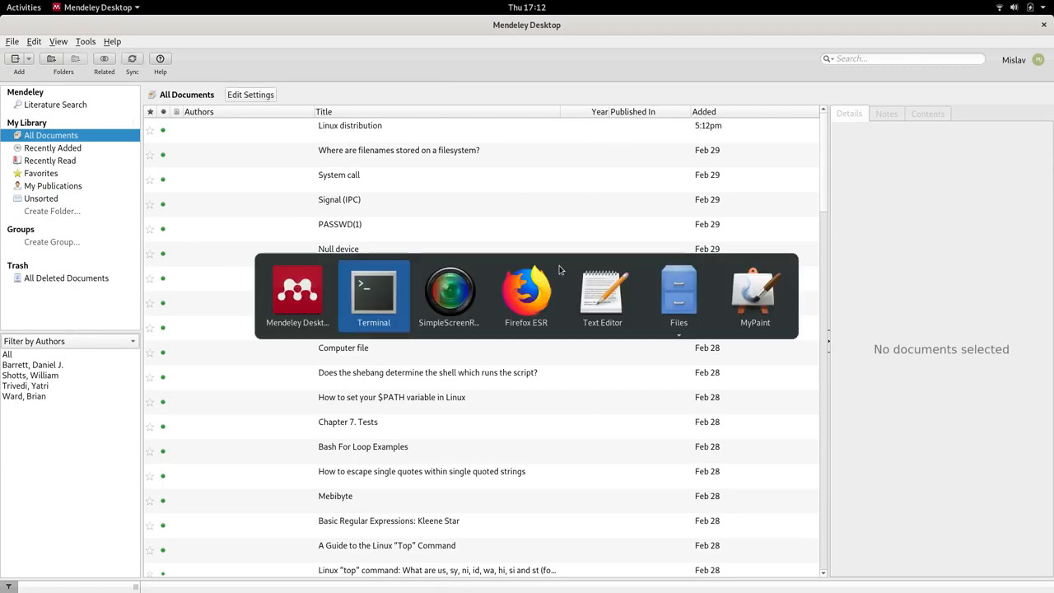
left_click(372, 293)
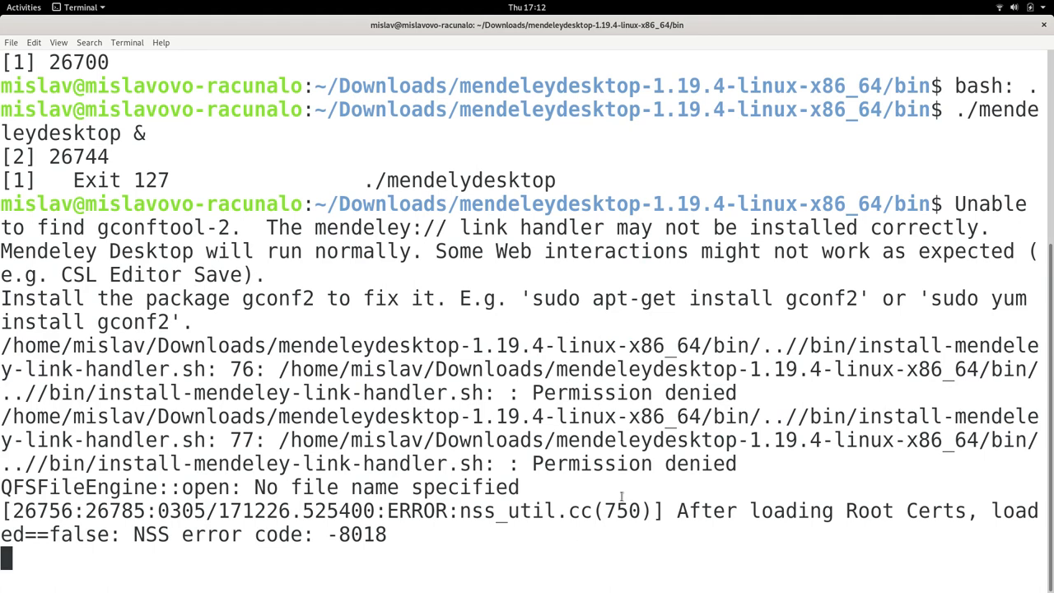
mouse_move(498, 434)
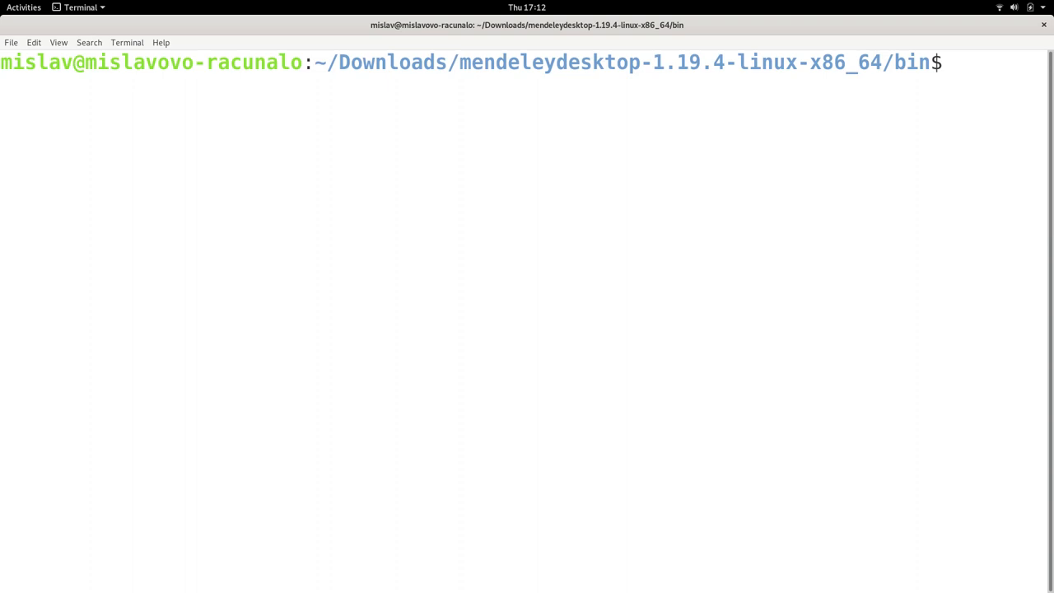
Return the terminal to the home folder with cd while Mendeley keeps running
type("c")
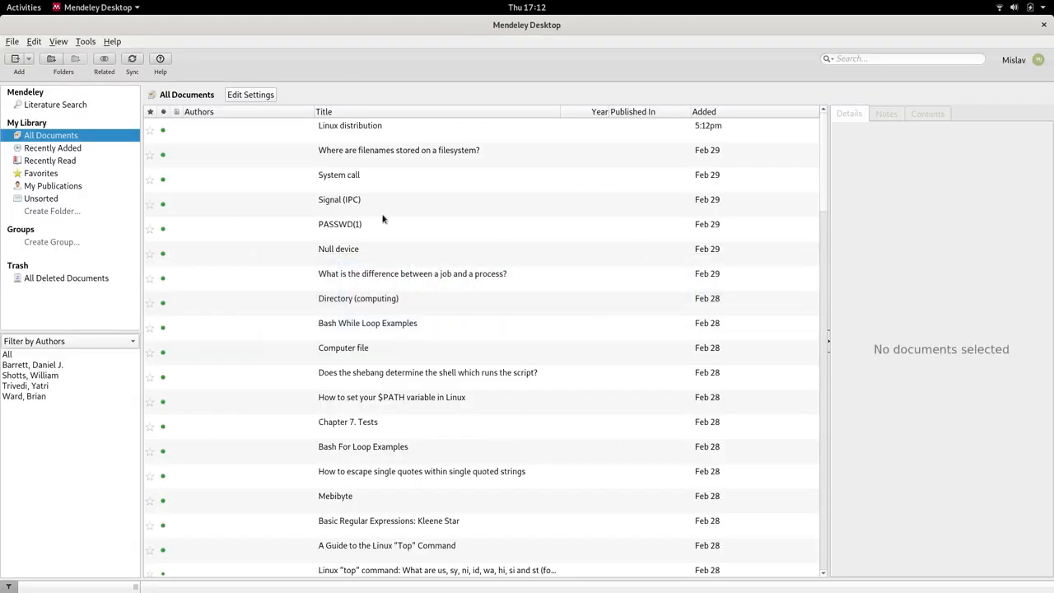
mouse_move(705, 378)
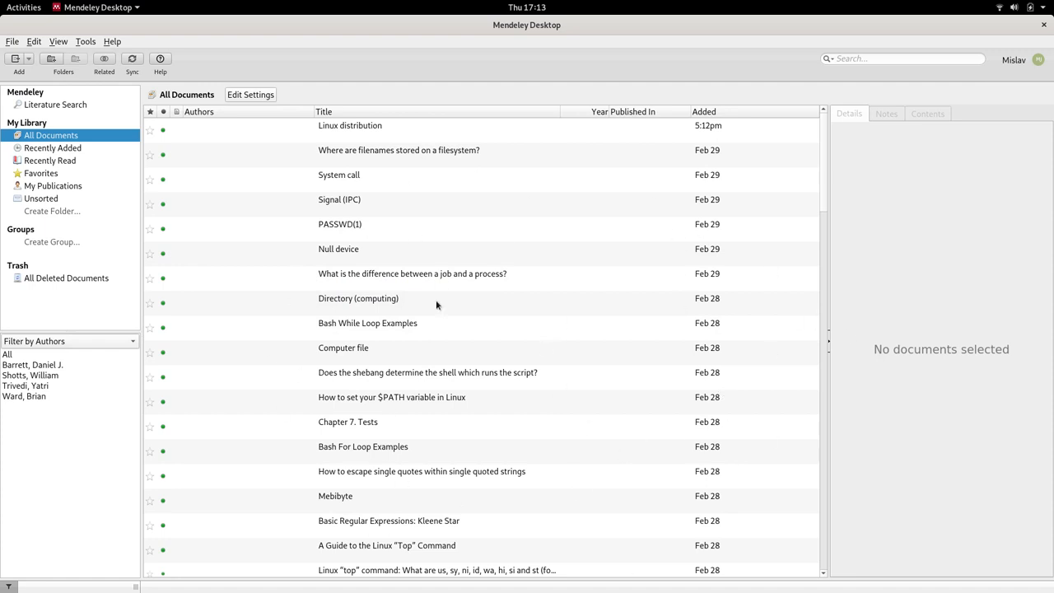
mouse_move(584, 360)
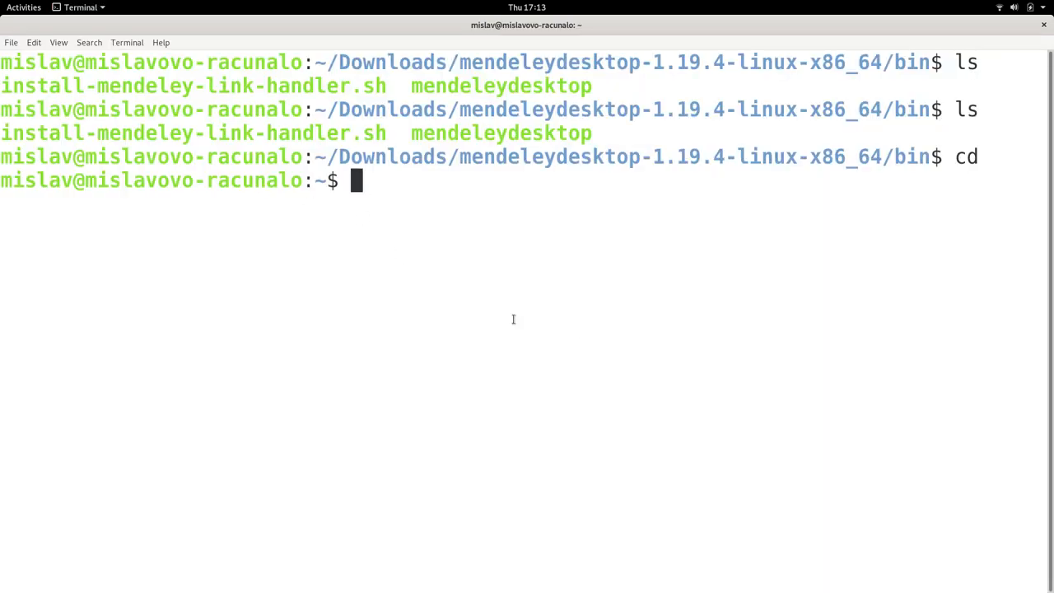
mouse_move(484, 280)
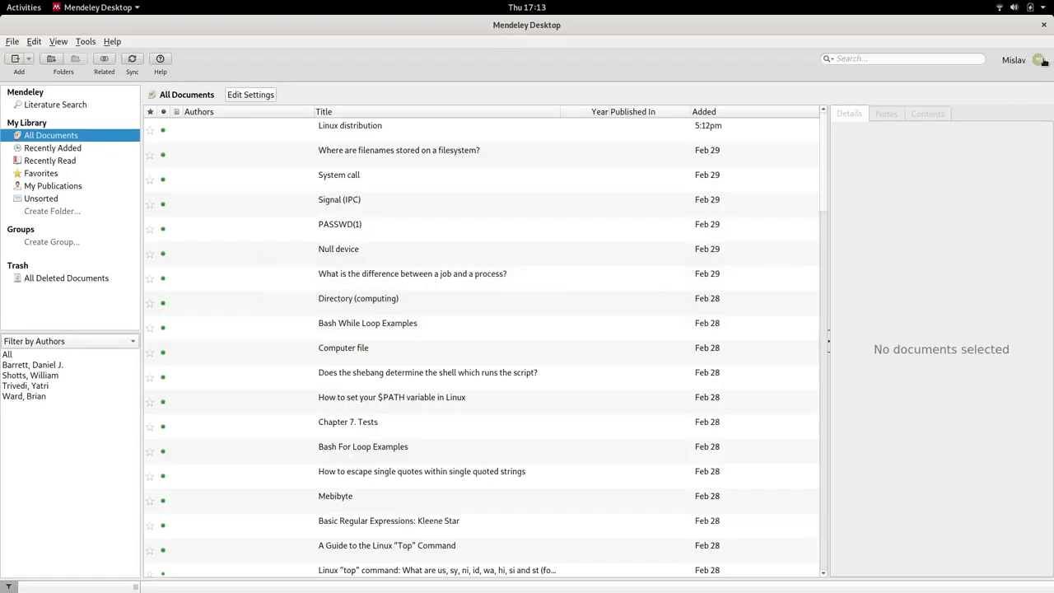
mouse_move(858, 262)
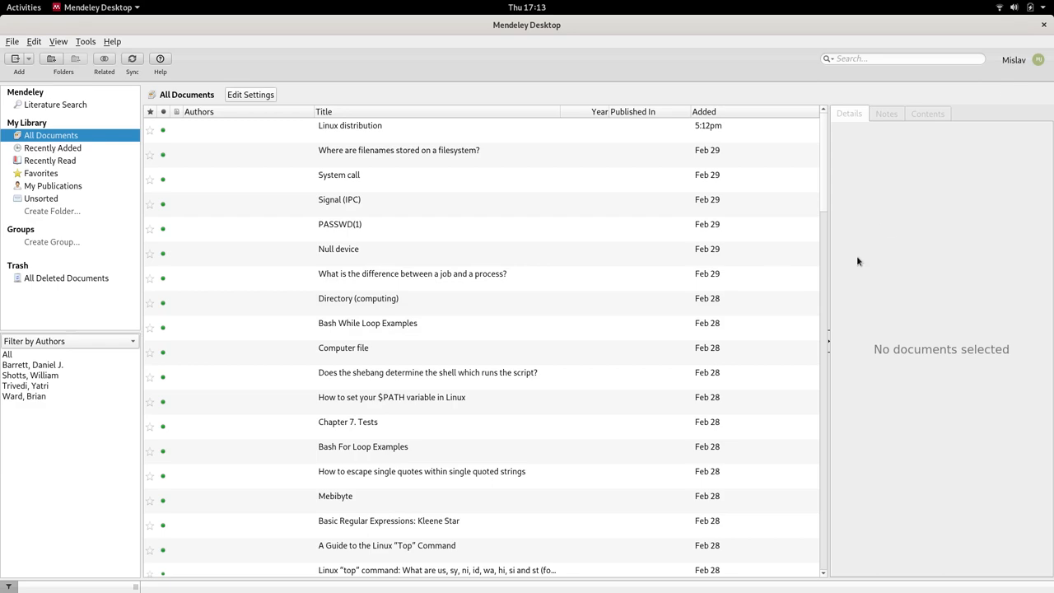